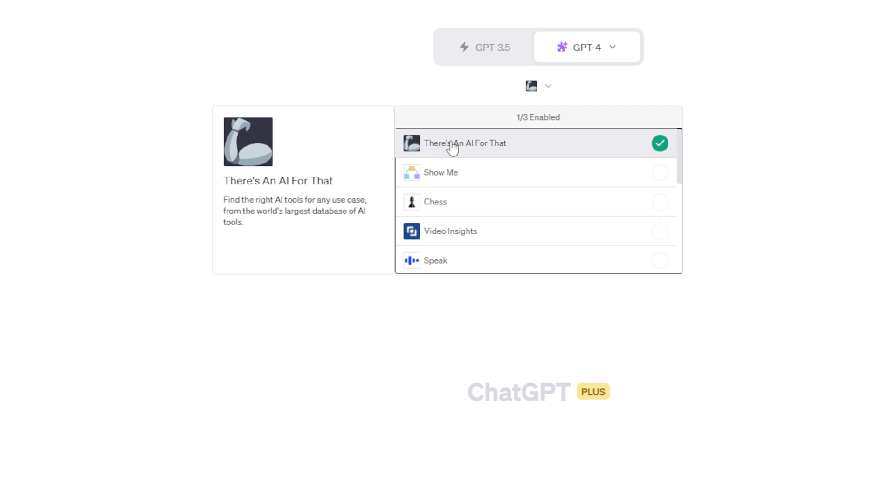
# Step: Ask the There's An AI For That plugin for the best text-to-speech AI tool
pyautogui.write("Use There's an AI Tool for that Plugin to help me find the best AI tool for text to speech.")
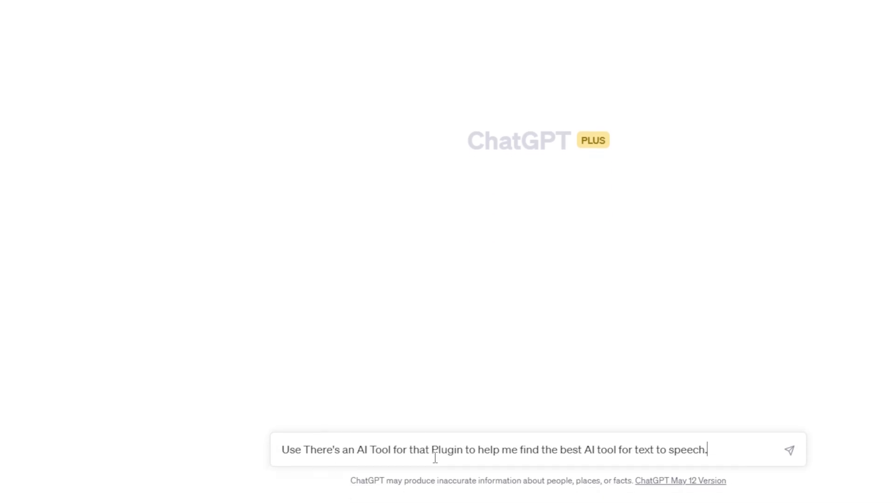
pyautogui.moveTo(581, 471)
pyautogui.write(':')
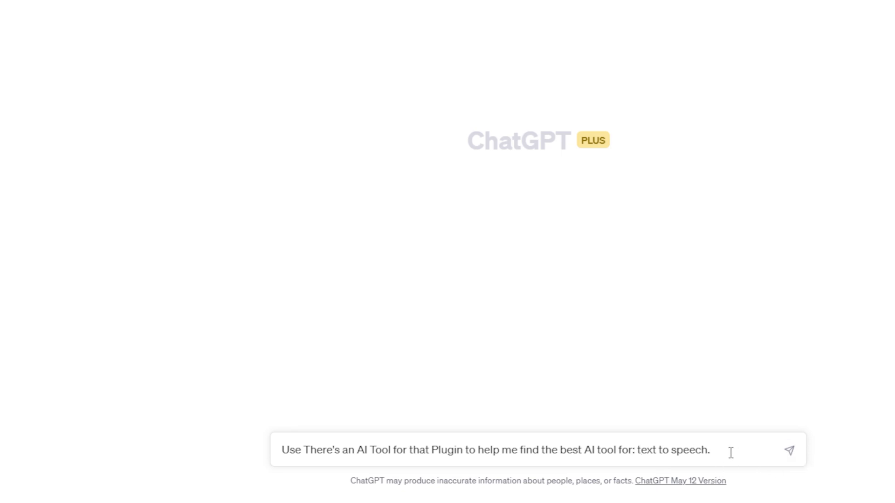
pyautogui.moveTo(710, 451); pyautogui.dragTo(635, 450)
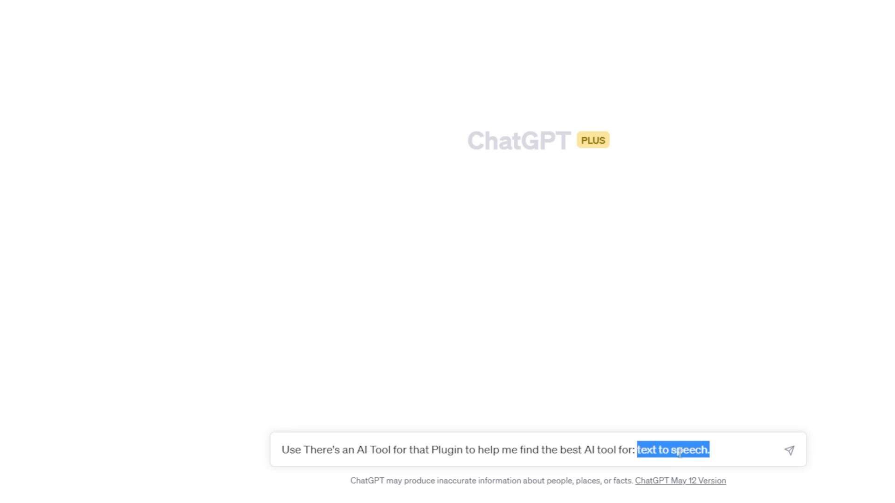
pyautogui.click(790, 450)
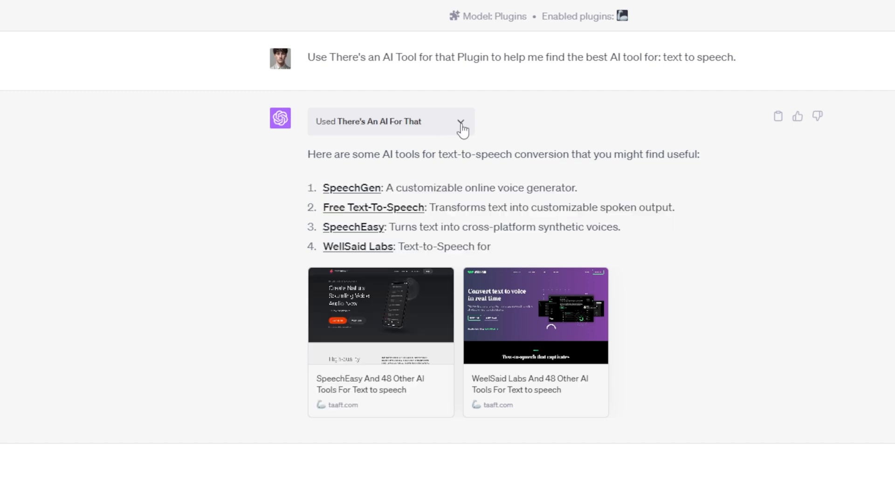
# Step: Expand the plugin's raw response and highlight the Voicetapp entry
pyautogui.click(461, 122)
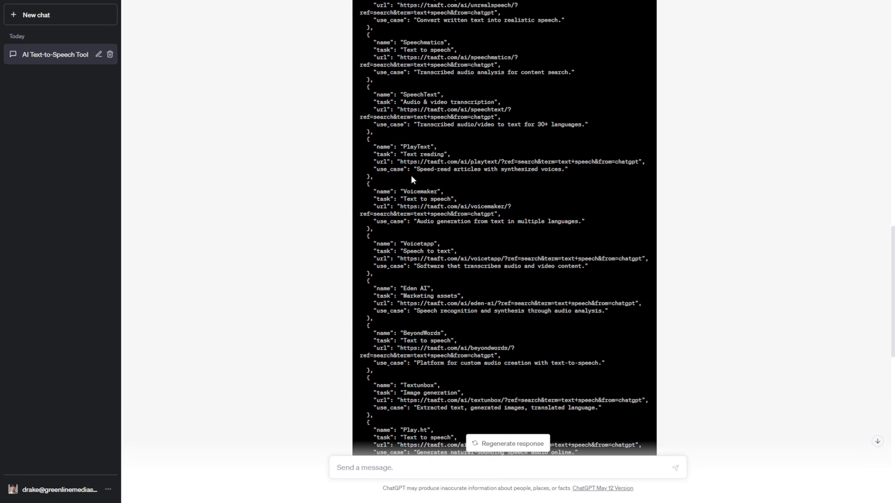
pyautogui.scroll(-3)
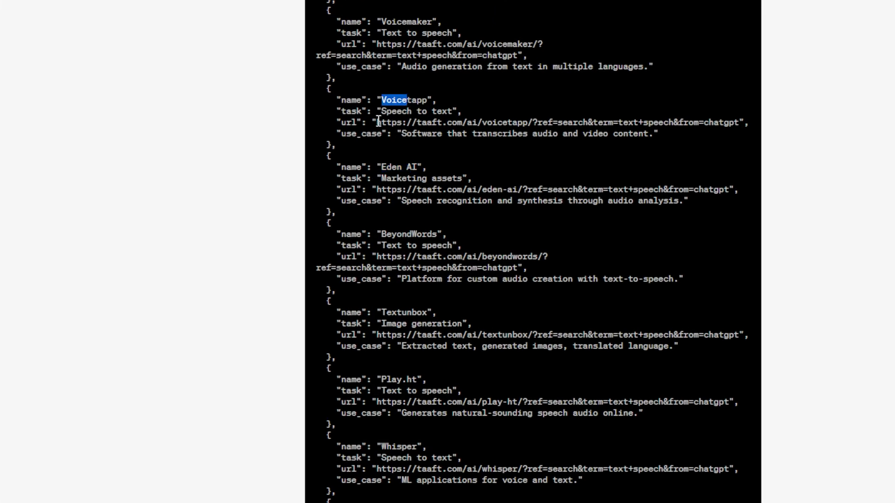
pyautogui.moveTo(382, 99); pyautogui.dragTo(643, 122)
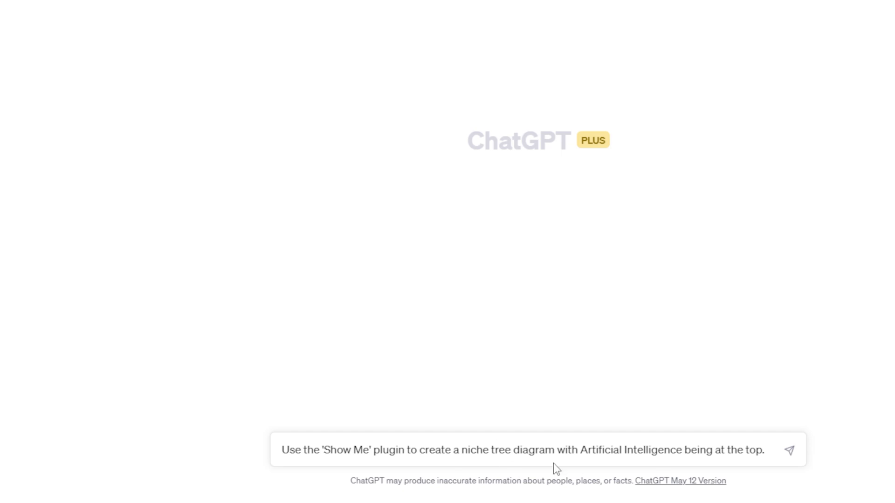
pyautogui.moveTo(693, 446)
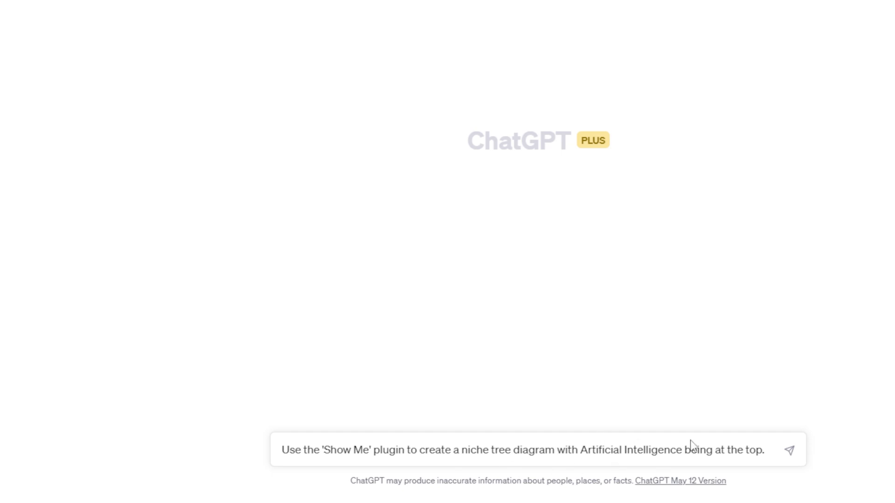
# Step: Send the Show Me request for an Artificial Intelligence tree diagram
pyautogui.click(790, 450)
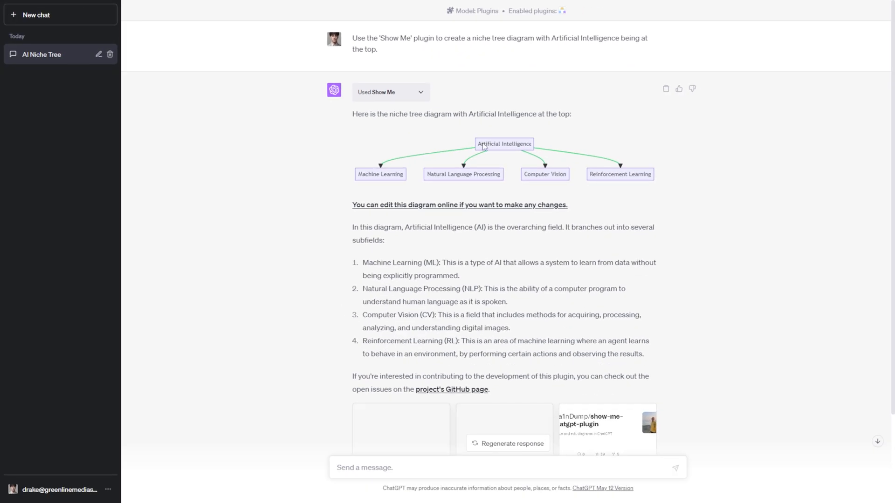
pyautogui.moveTo(531, 150)
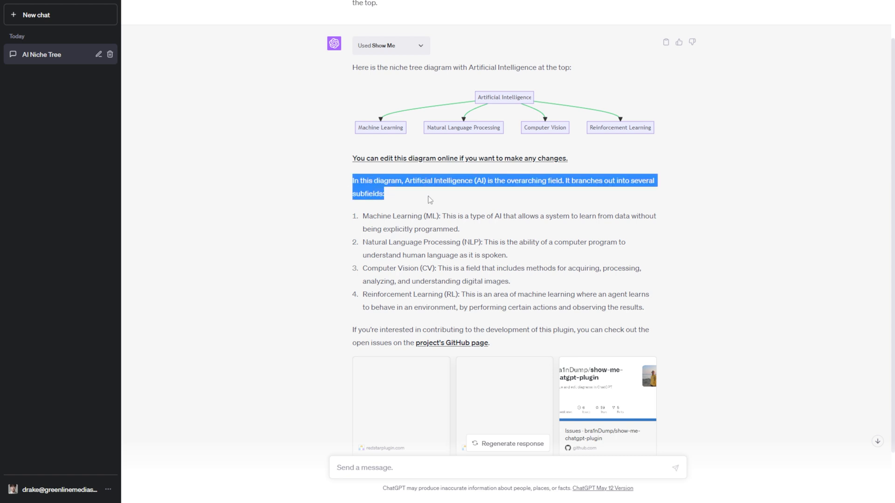
# Step: Highlight the diagram explanation and save the tree diagram image to a file
pyautogui.moveTo(364, 216); pyautogui.dragTo(437, 229)
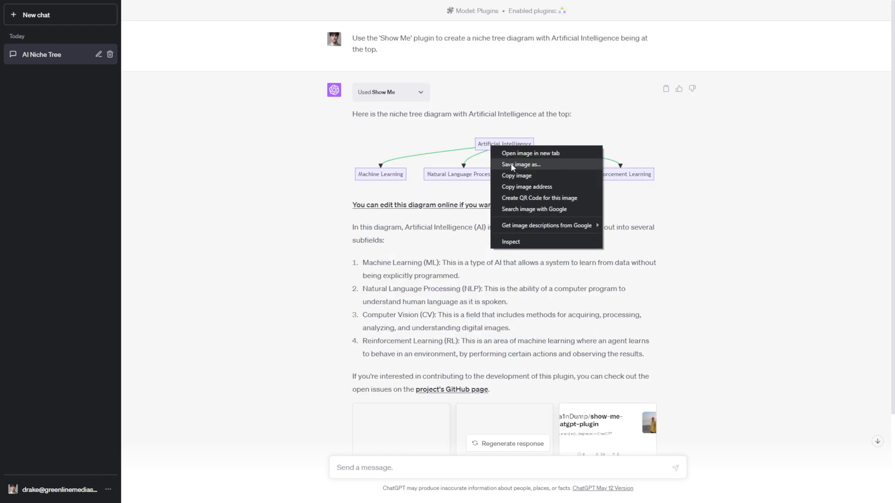
pyautogui.click(520, 165)
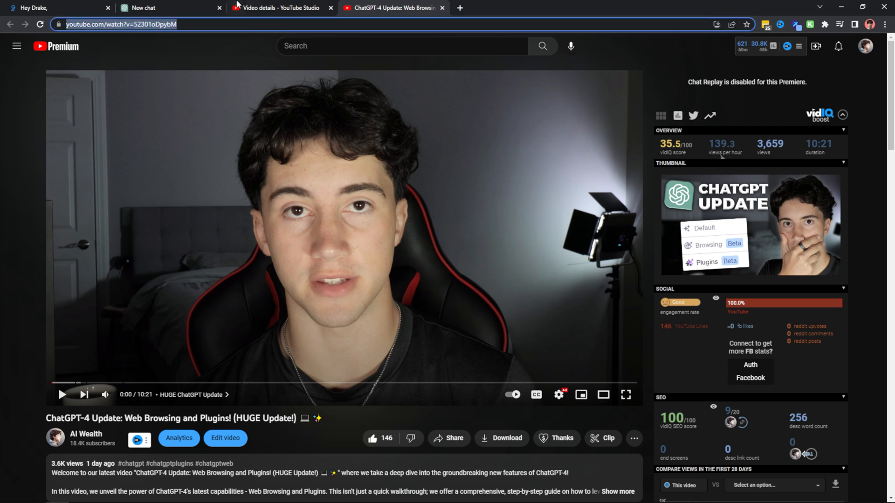
# Step: Select the YouTube video's URL in the address bar
pyautogui.click(165, 7)
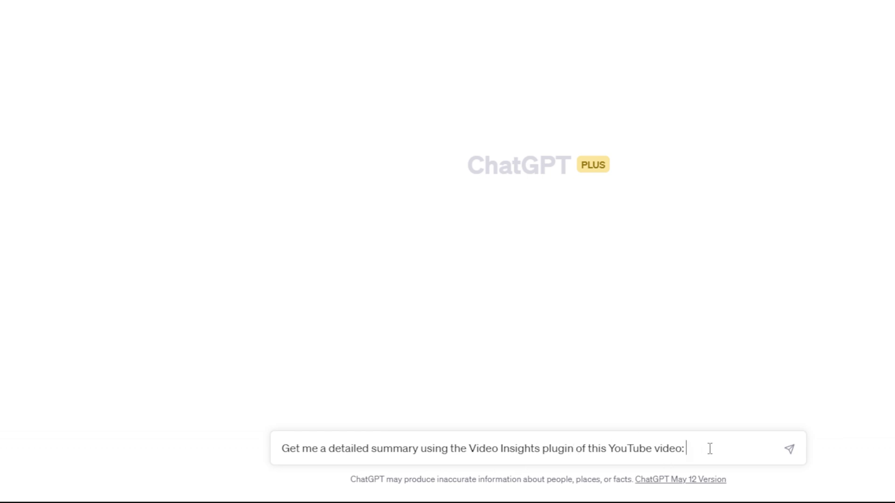
pyautogui.write('https://www.youtube.com/watch?v=52301oDpybM')
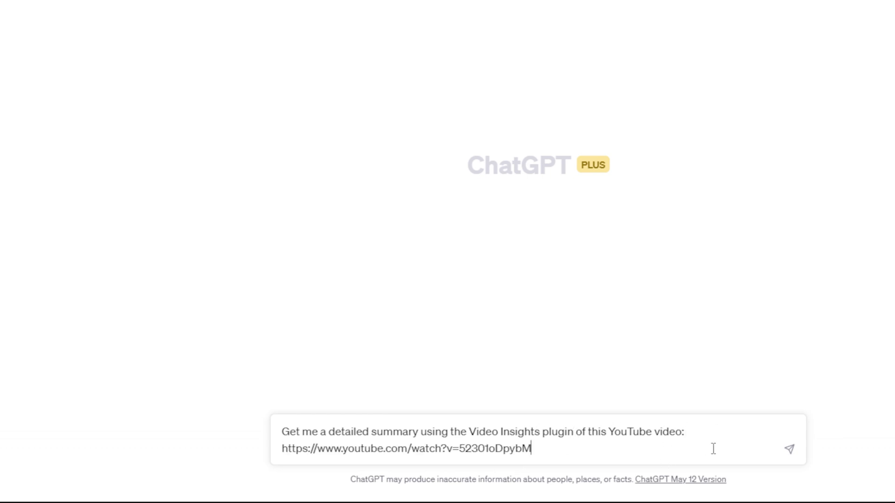
pyautogui.click(789, 448)
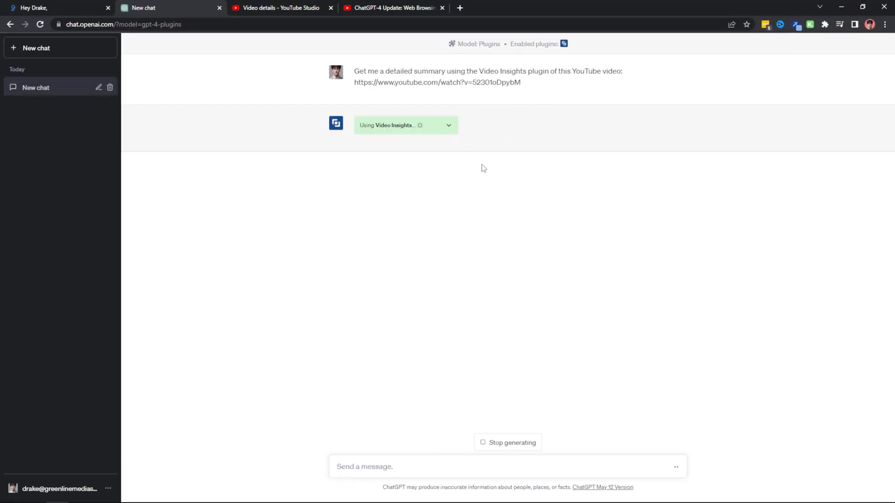
pyautogui.moveTo(494, 160)
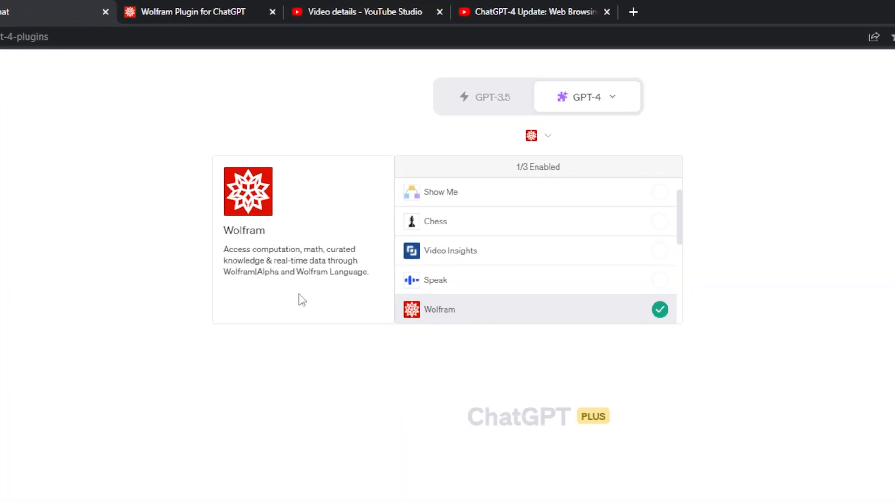
pyautogui.moveTo(282, 295)
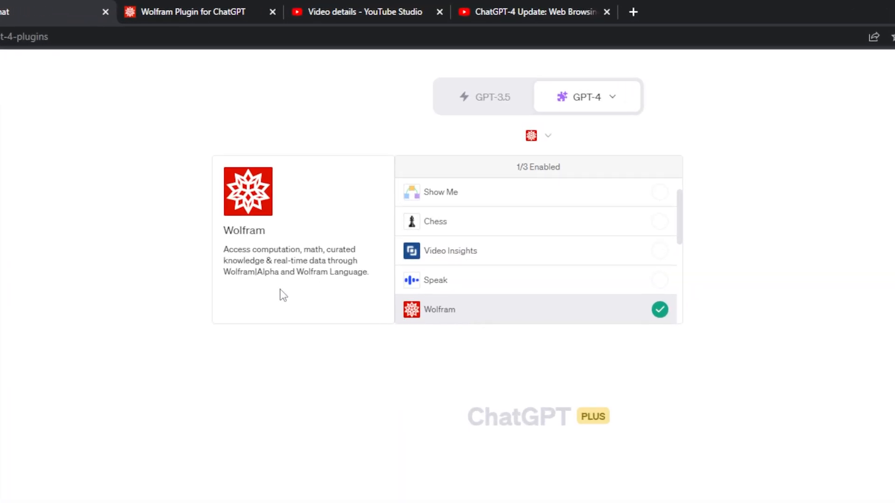
pyautogui.moveTo(307, 304)
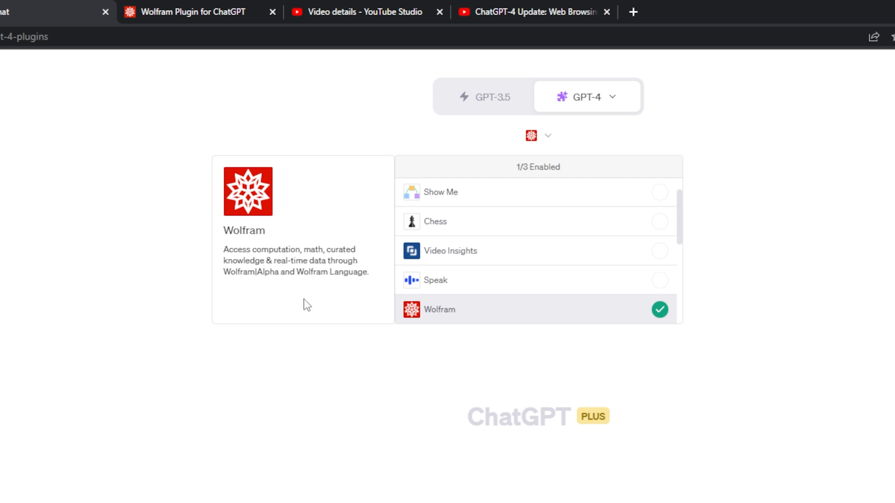
pyautogui.moveTo(292, 303)
pyautogui.write('Make a 3D plot of the gamma function in the complex plane, showing values between -5 and +5')
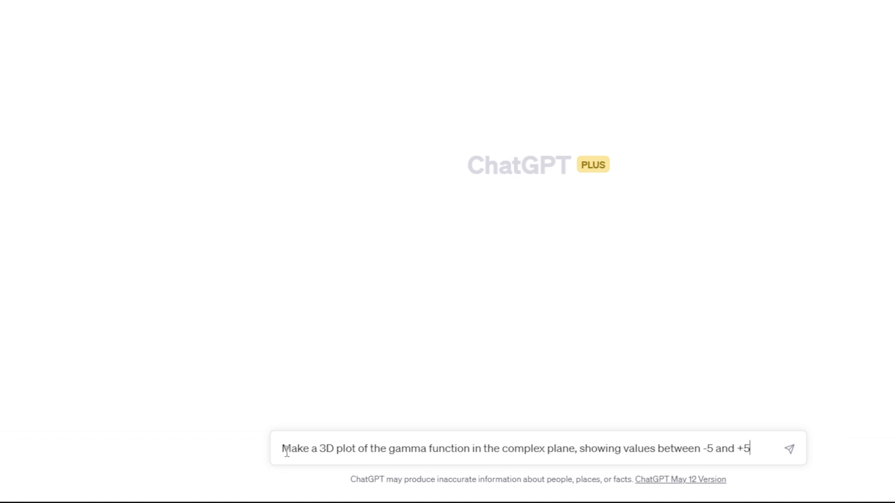
pyautogui.moveTo(468, 453)
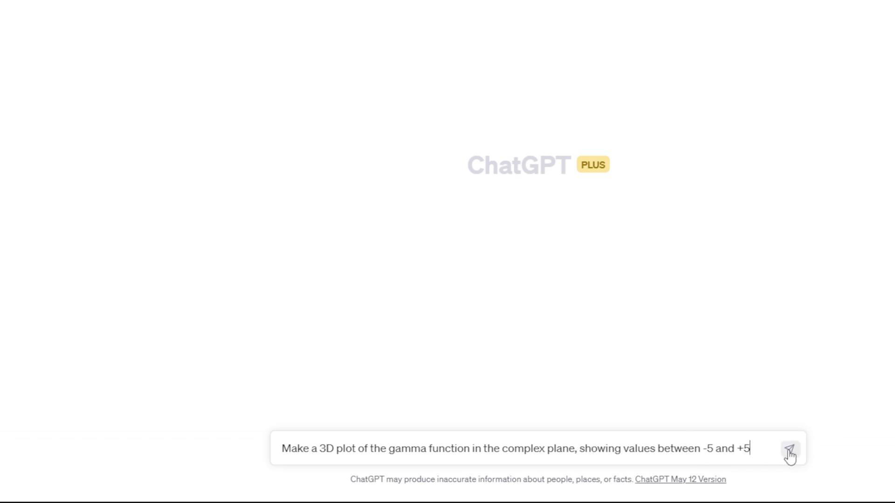
# Step: Send the request for a 3D gamma function plot from -5 to +5
pyautogui.click(790, 448)
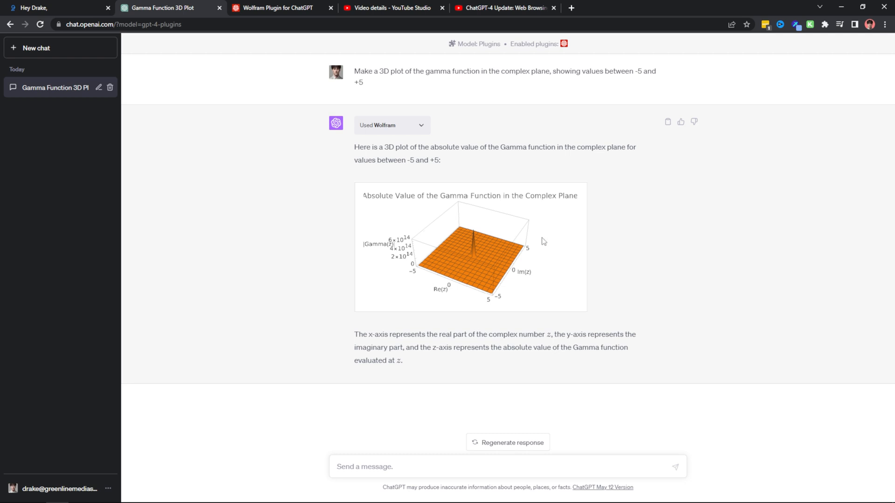
pyautogui.moveTo(485, 257)
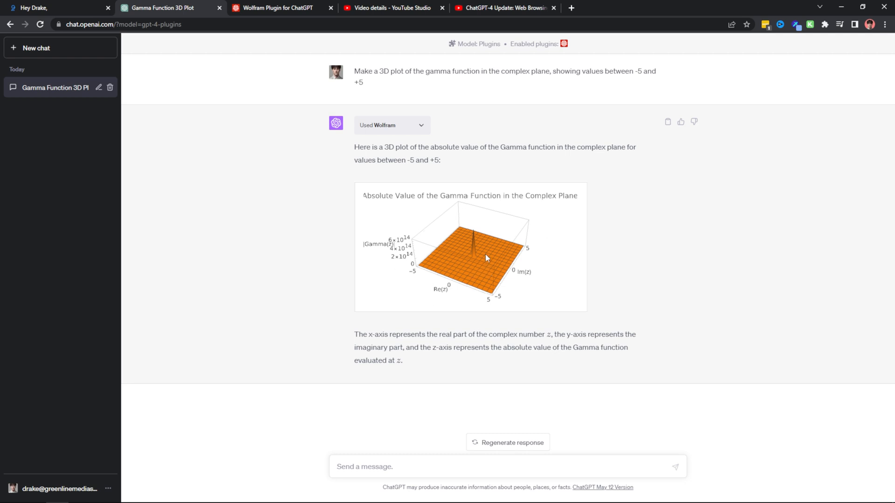
pyautogui.moveTo(402, 382)
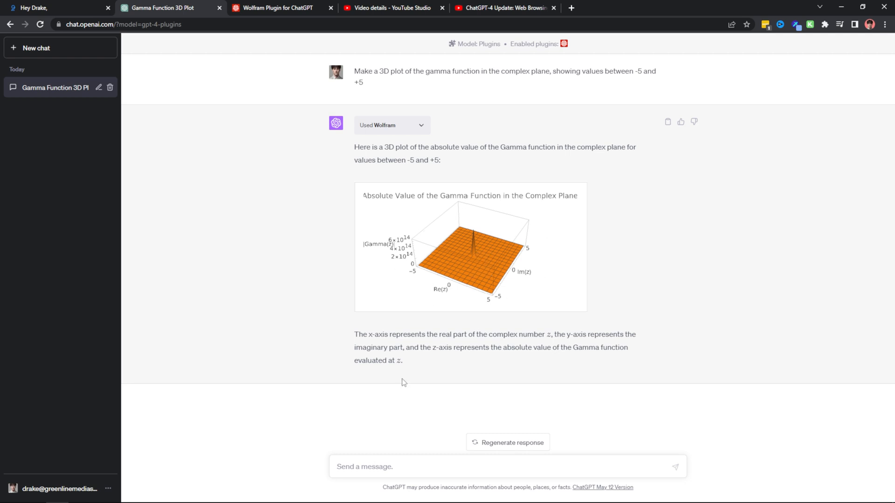
pyautogui.moveTo(435, 232)
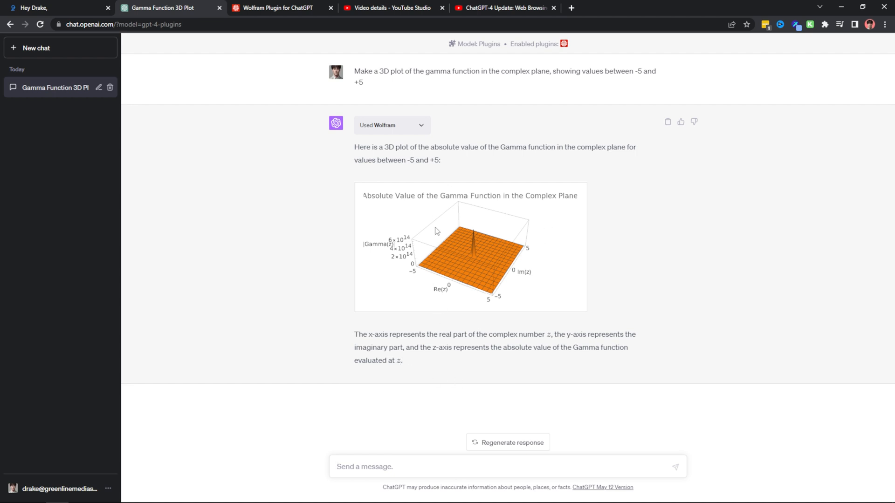
# Step: Send the follow-up 'Show that as a contour plot' and scroll to the reply
pyautogui.write('Show that as a contour plot')
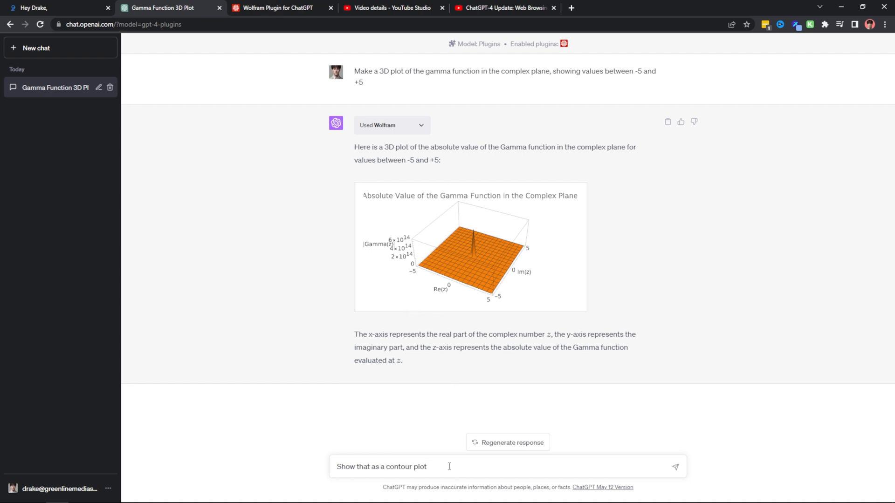
pyautogui.click(674, 467)
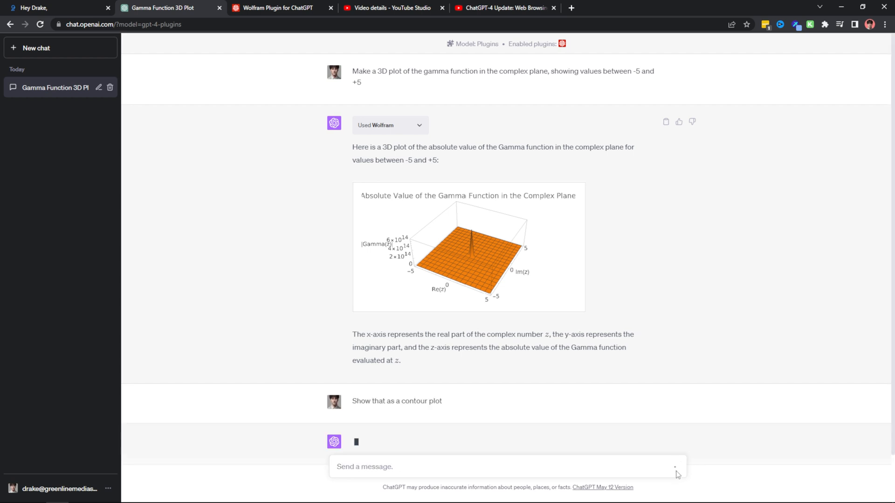
pyautogui.scroll(-3)
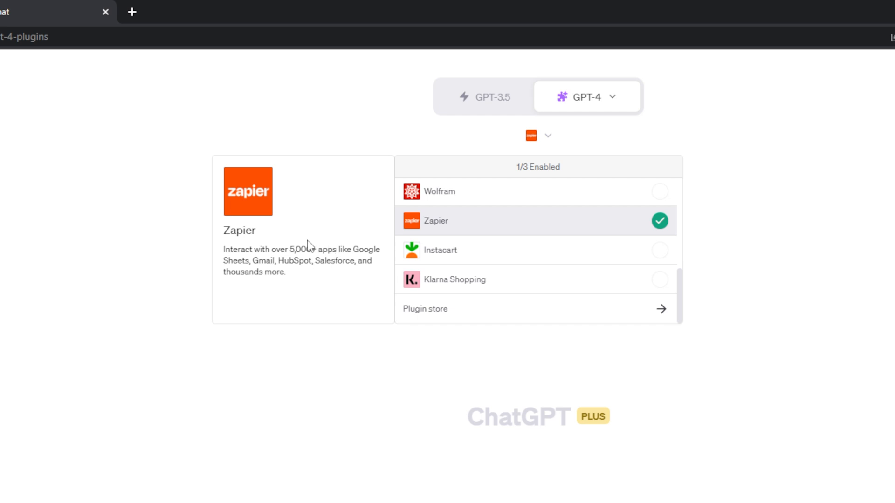
pyautogui.moveTo(348, 263)
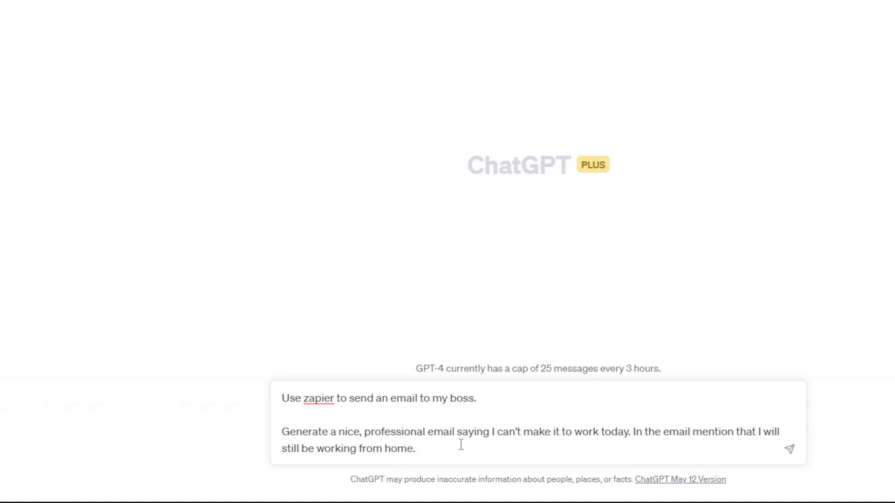
# Step: Send the Zapier request to email the boss about working from home
pyautogui.click(789, 449)
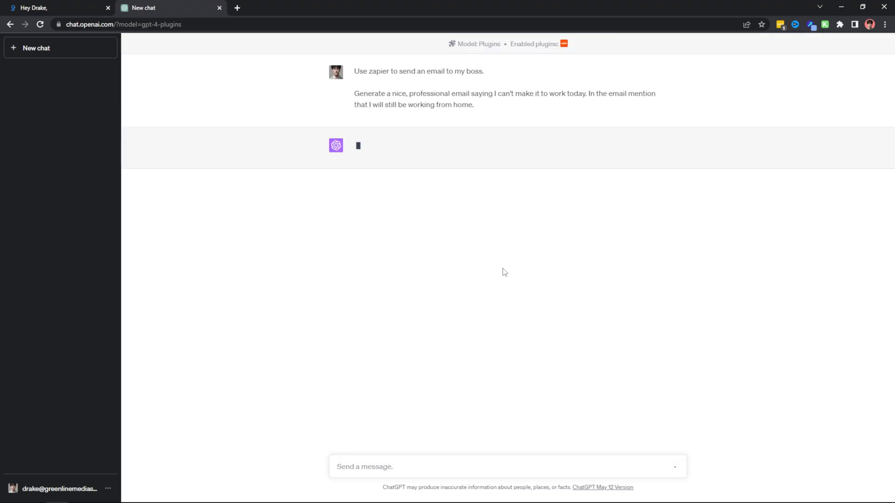
pyautogui.moveTo(416, 157)
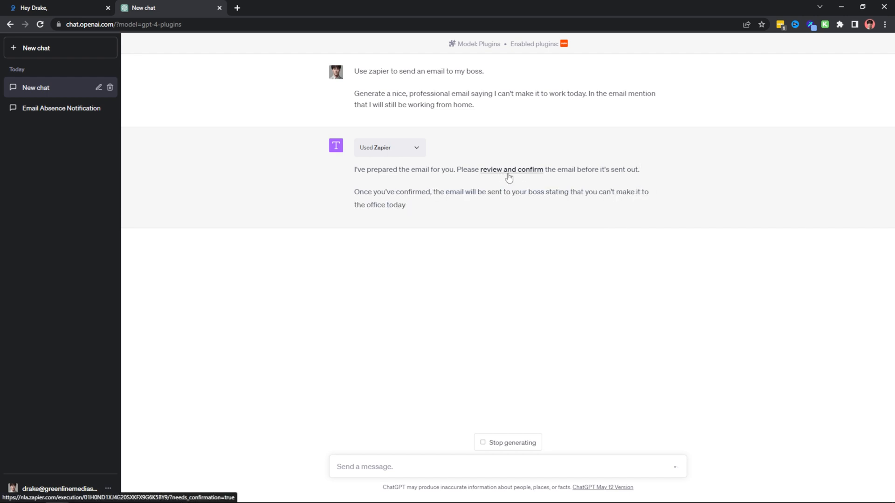
# Step: Open Zapier's review-and-confirm page for the drafted email
pyautogui.click(511, 169)
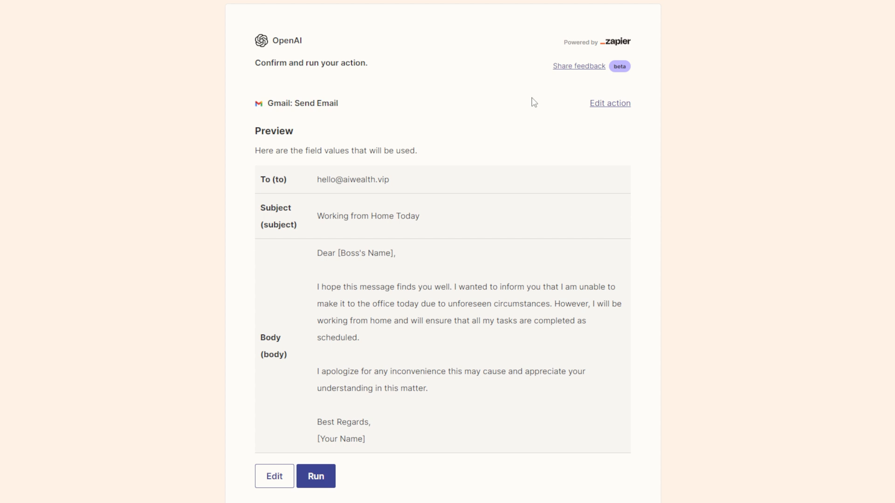
pyautogui.scroll(-3)
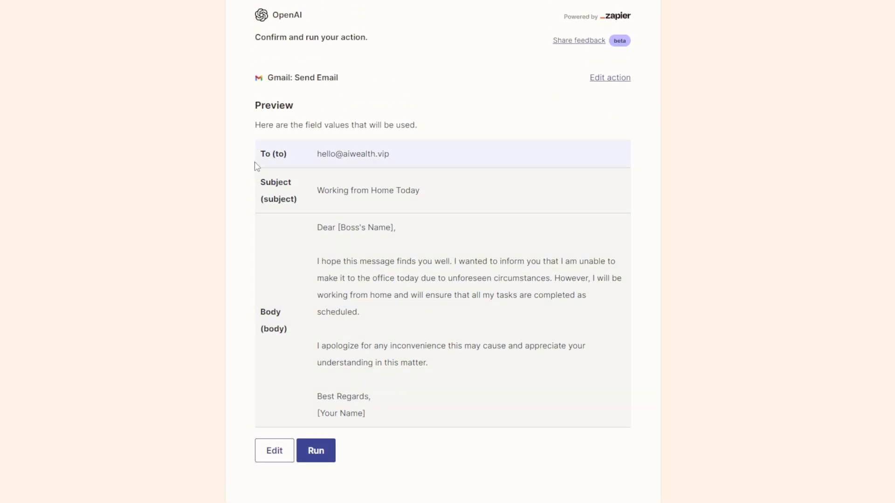
pyautogui.doubleClick(352, 153)
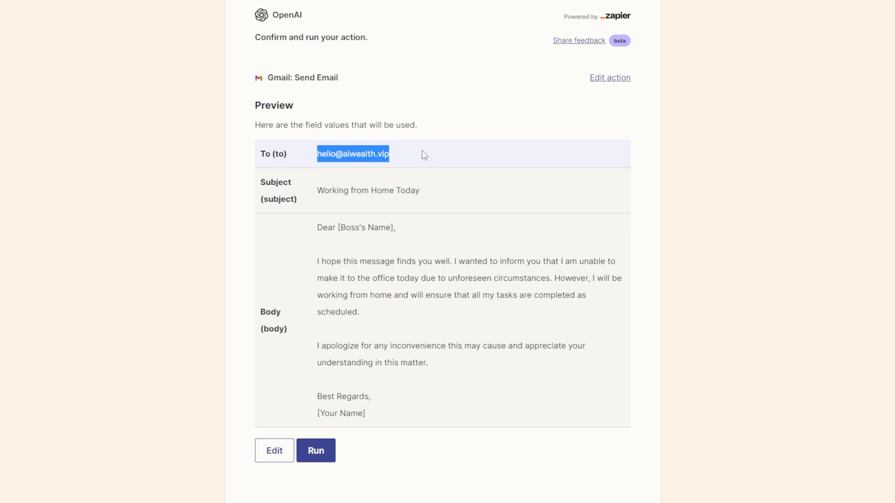
pyautogui.scroll(-3)
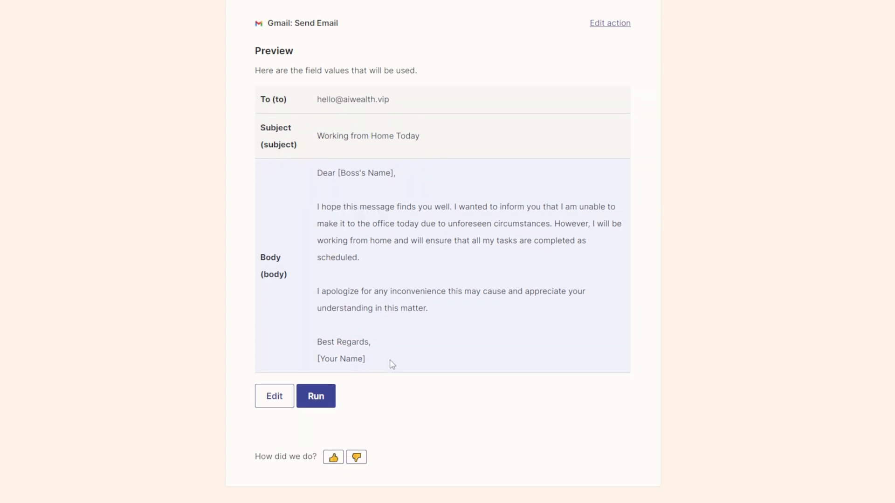
pyautogui.moveTo(474, 345)
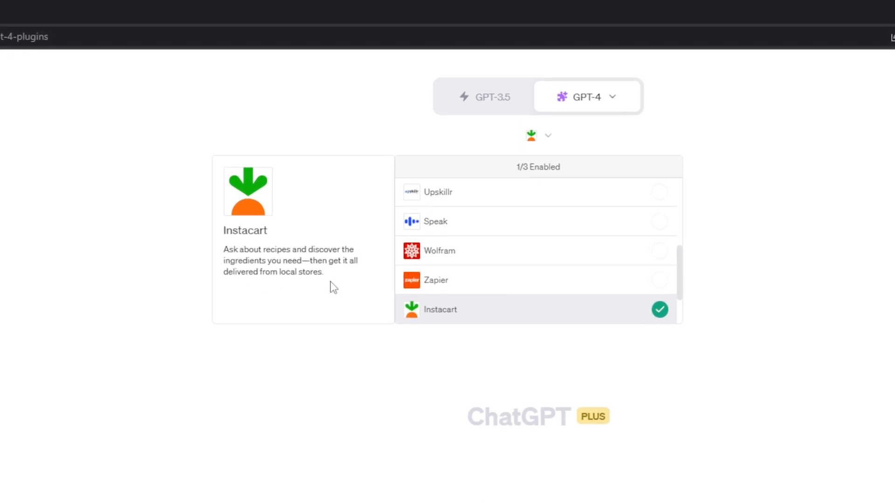
pyautogui.moveTo(337, 285)
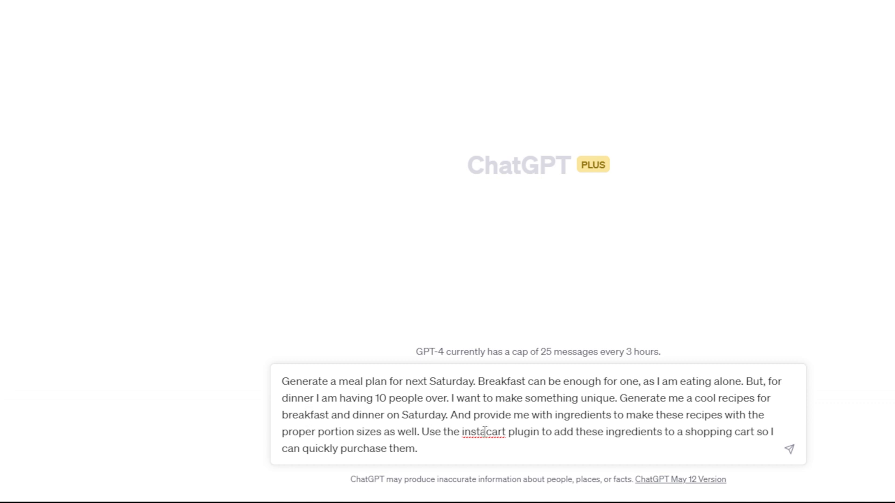
pyautogui.moveTo(612, 465)
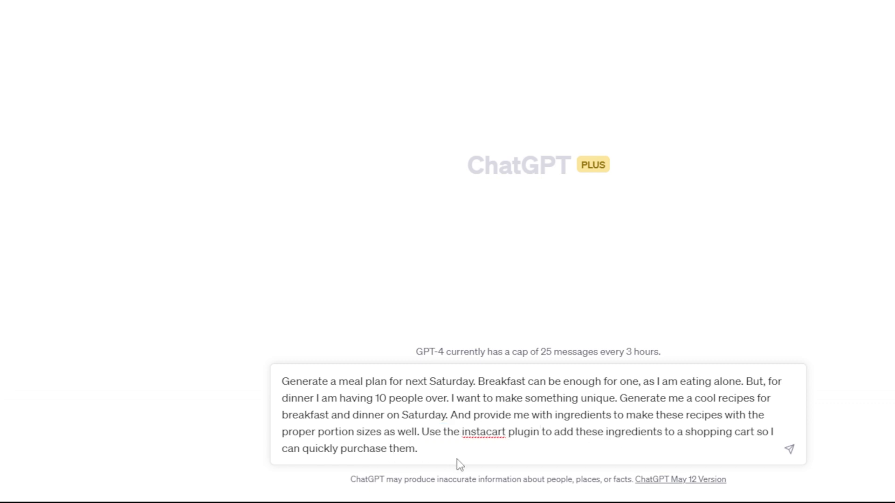
# Step: Submit the Instacart Saturday meal-plan prompt for a solo breakfast and 10-person dinner
pyautogui.click(790, 450)
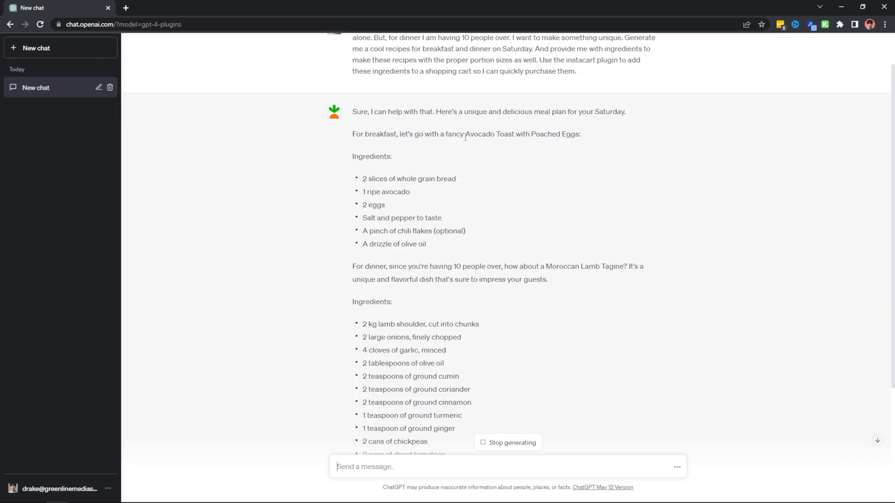
# Step: Review the avocado toast and lamb tagine recipes, then open the Instacart Saturday Meal Plan list
pyautogui.scroll(-3)
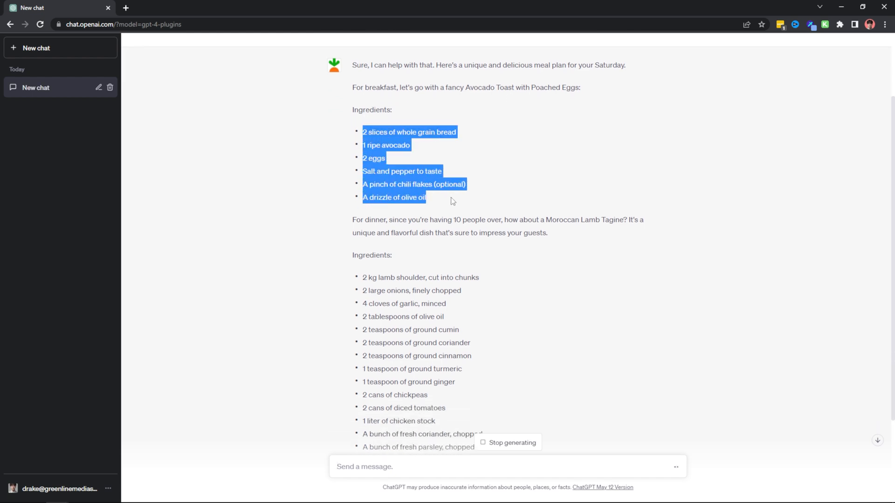
pyautogui.click(493, 140)
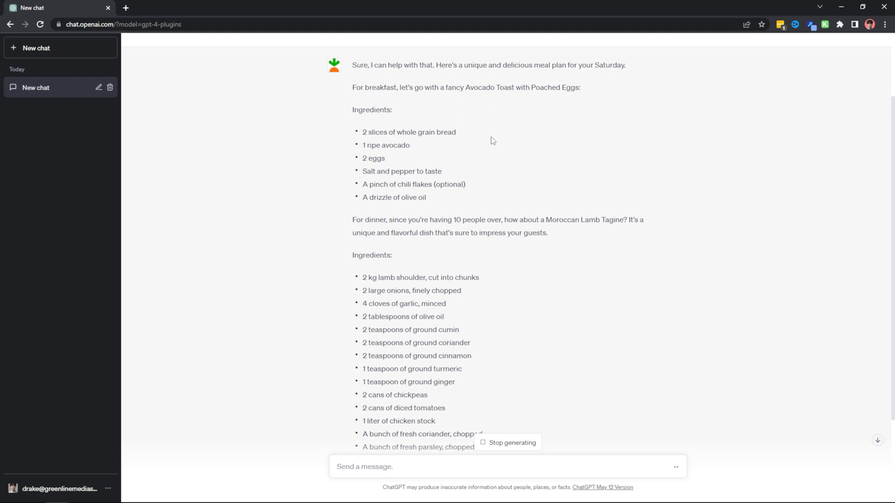
pyautogui.moveTo(363, 131); pyautogui.dragTo(427, 197)
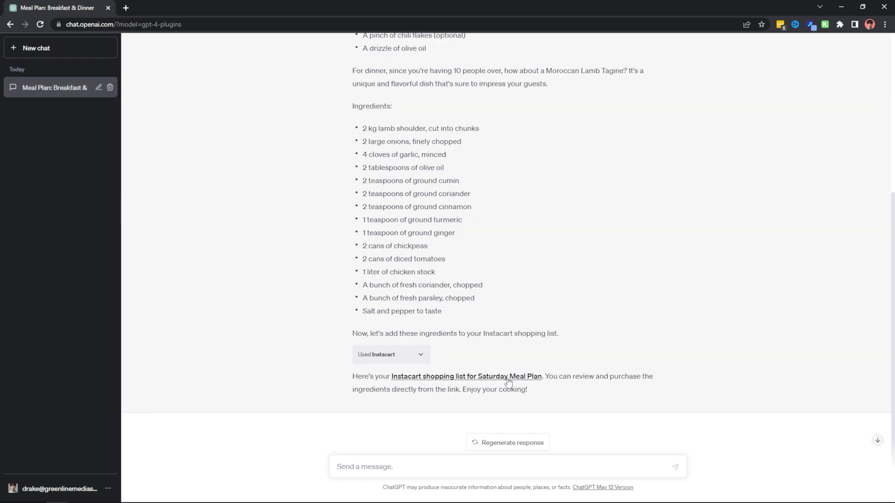
pyautogui.moveTo(465, 379)
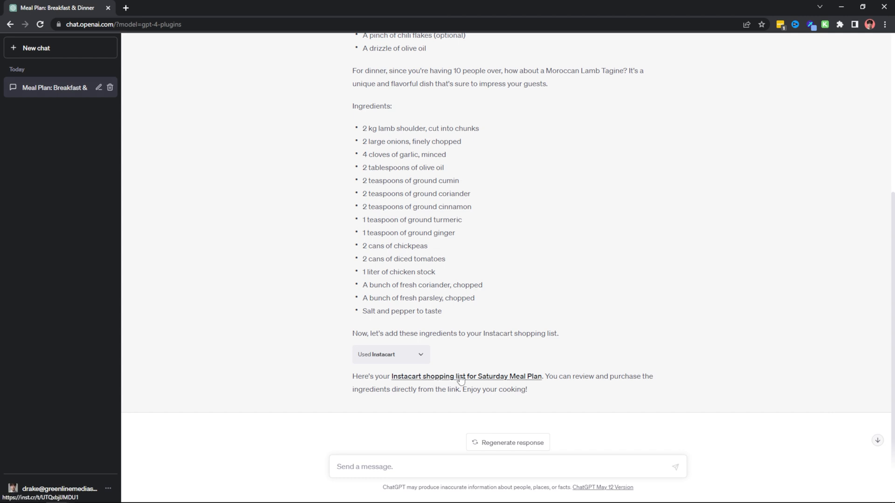
pyautogui.click(466, 377)
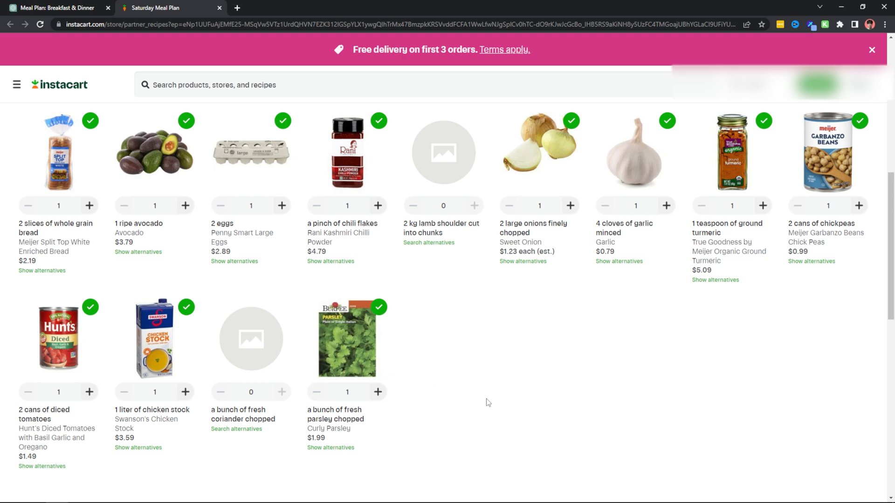
# Step: Scroll through the Saturday Meal Plan's matched products on Instacart
pyautogui.scroll(-3)
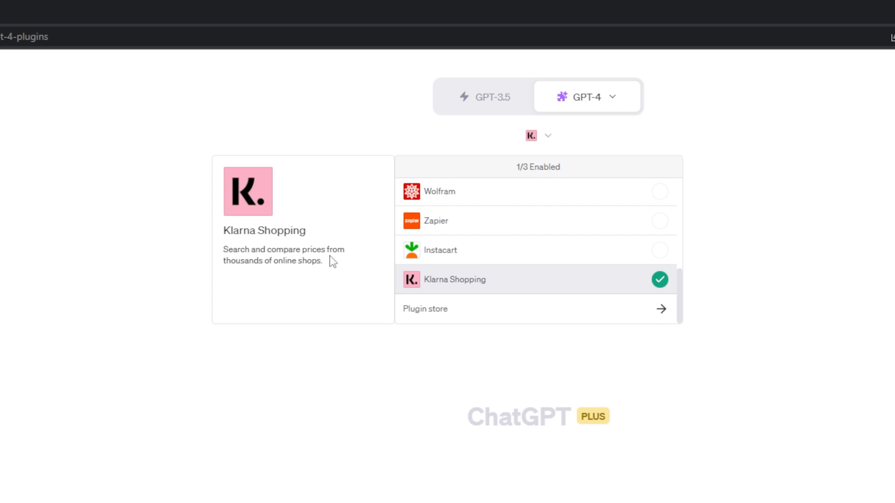
pyautogui.moveTo(333, 268)
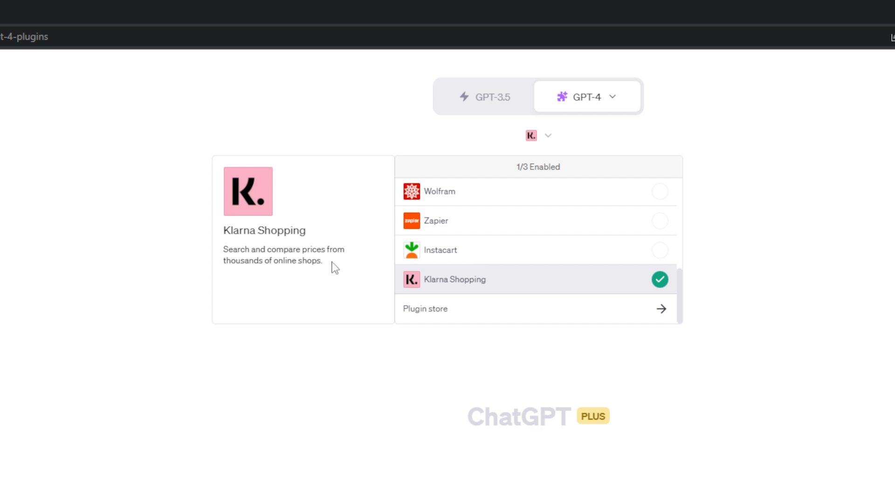
# Step: Enter the prompt 'Use klarna to look for men's athletic shorts.'
pyautogui.write("Use klarna to look for men's athletic shorts.")
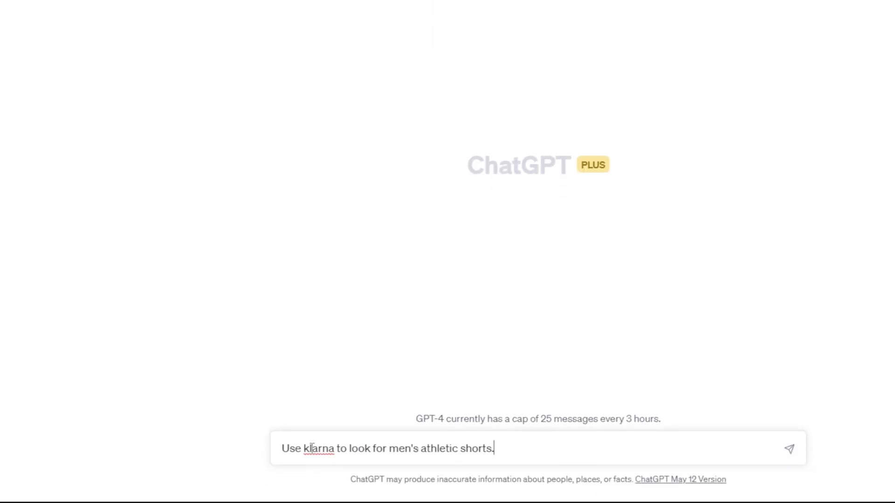